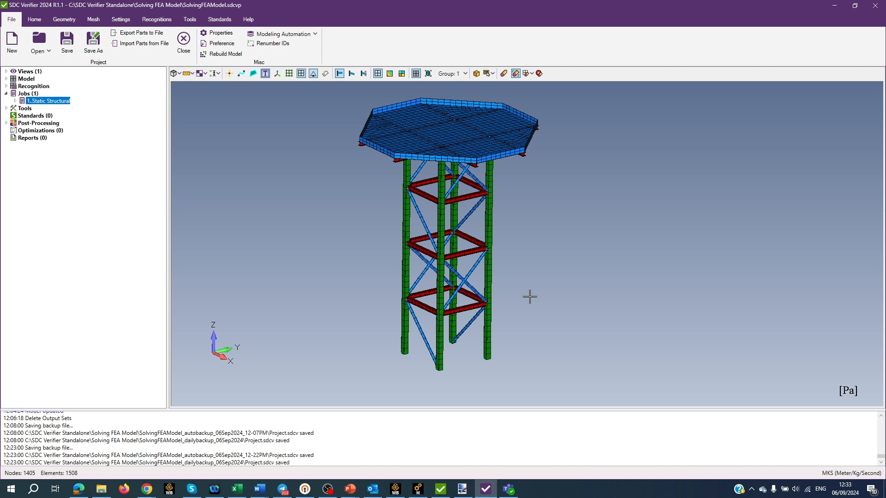
mouse_move(255, 196)
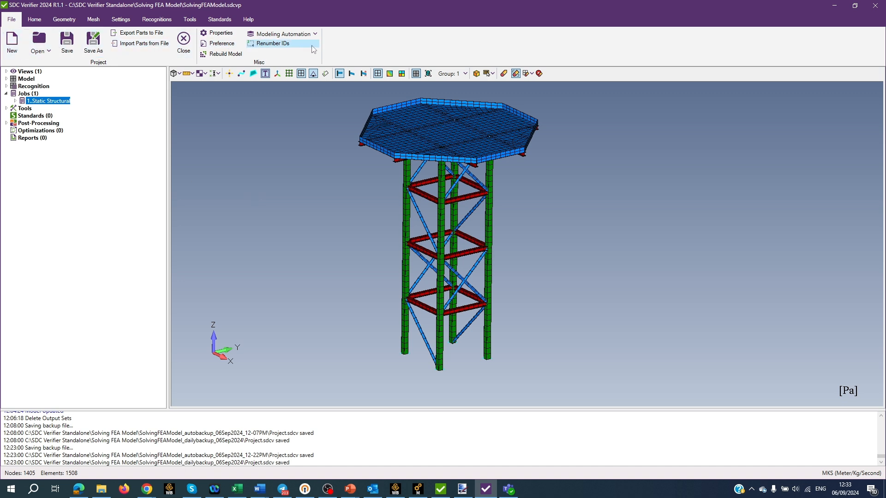
mouse_move(314, 64)
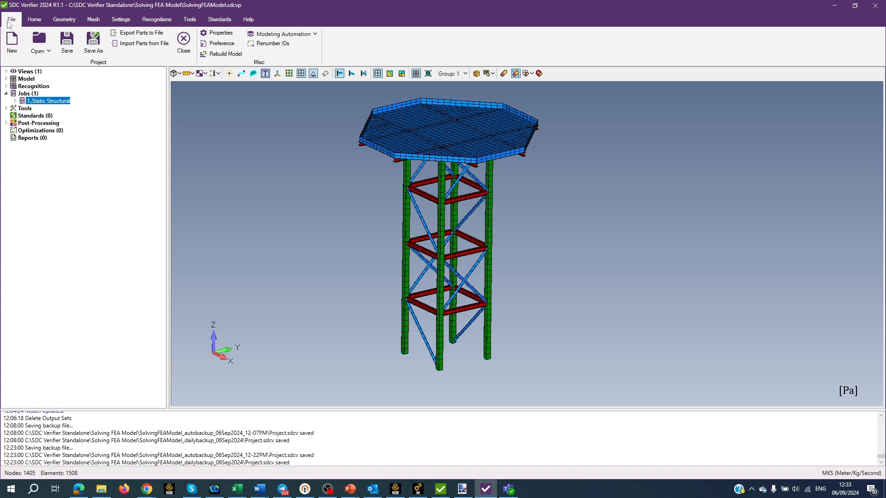
Browse the Home, Geometry, Mesh, Settings, Recognitions, Tools and Standards pages, then return Home.
click(34, 19)
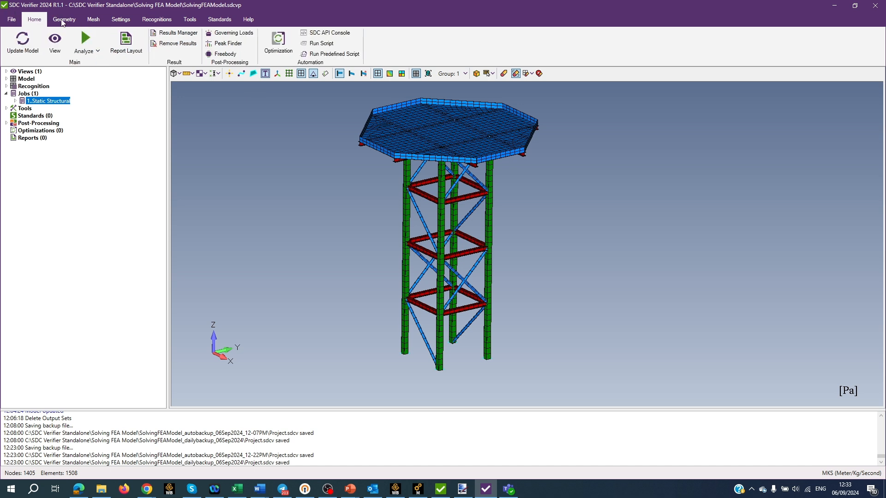
click(64, 19)
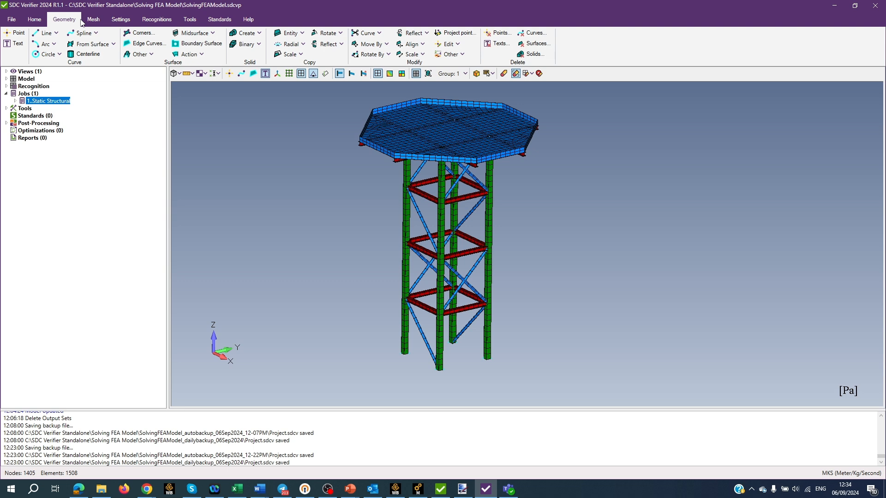
click(92, 19)
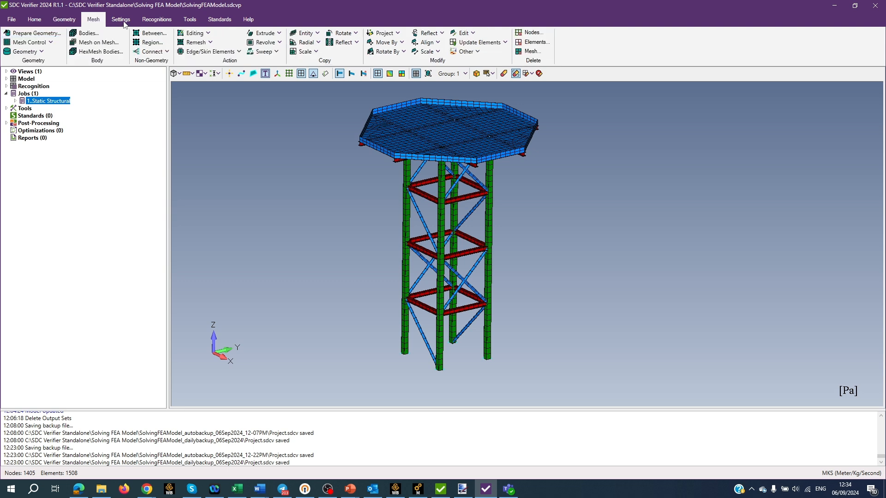
click(121, 19)
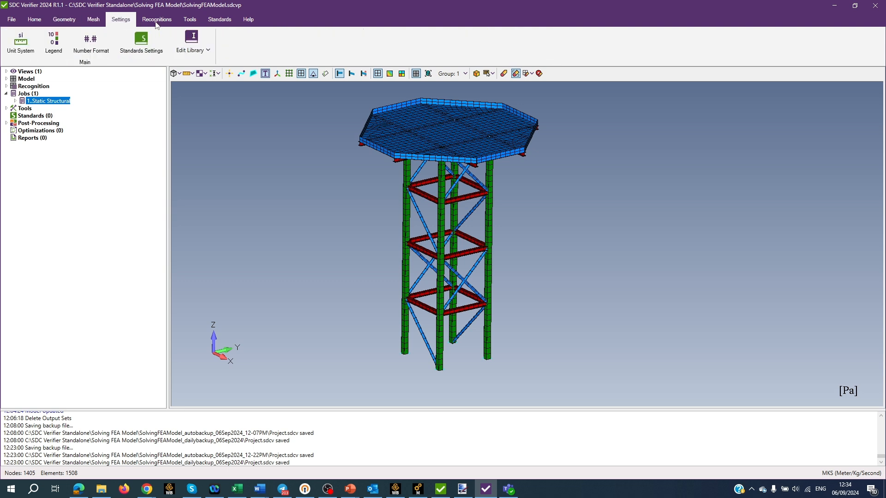
click(157, 19)
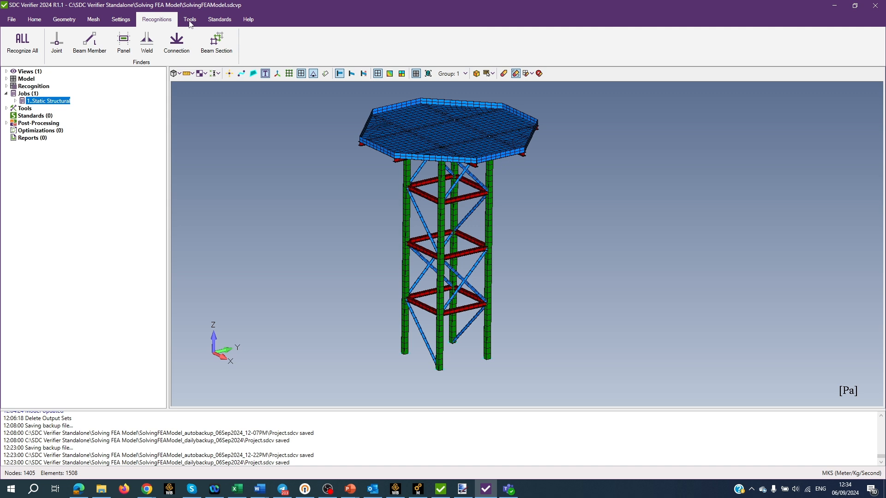
click(189, 19)
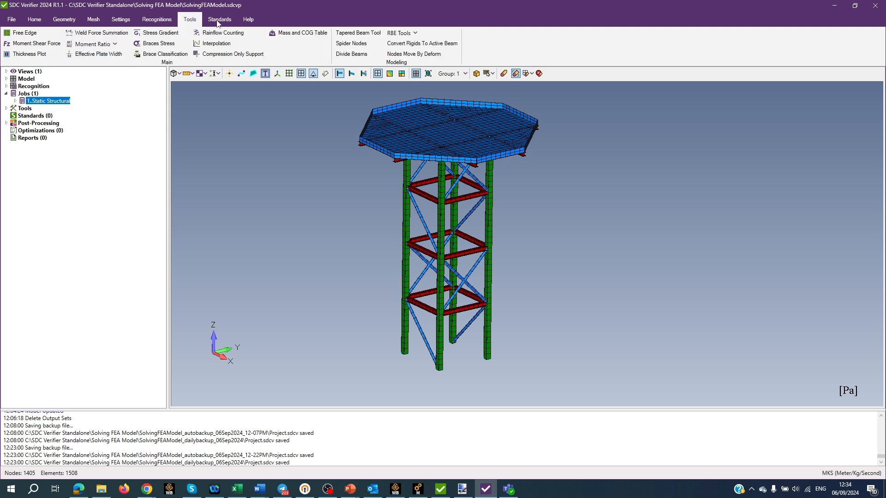
click(247, 19)
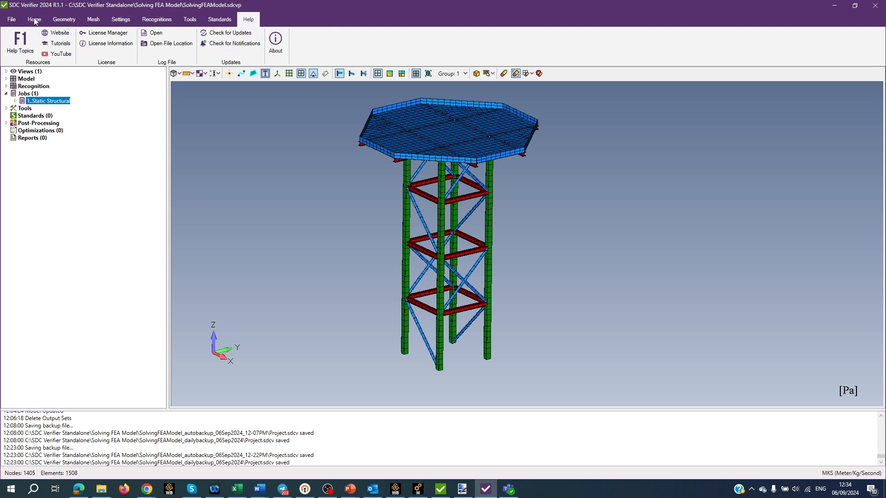
click(33, 19)
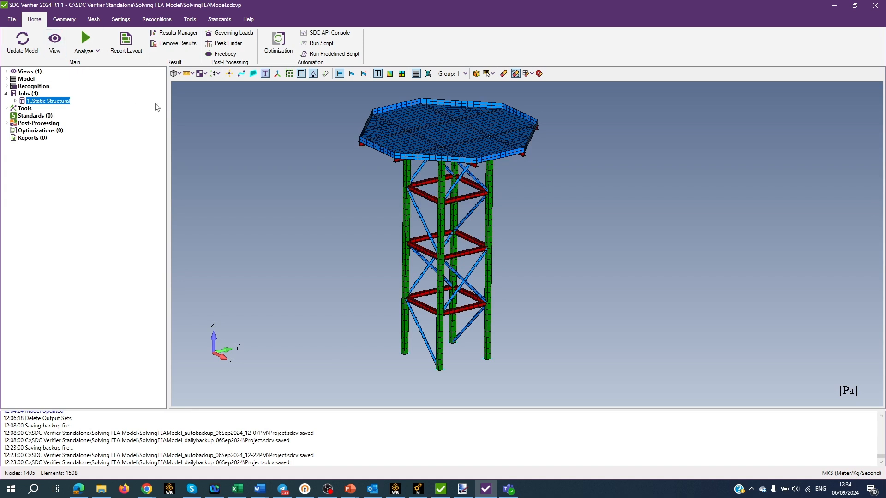
mouse_move(244, 127)
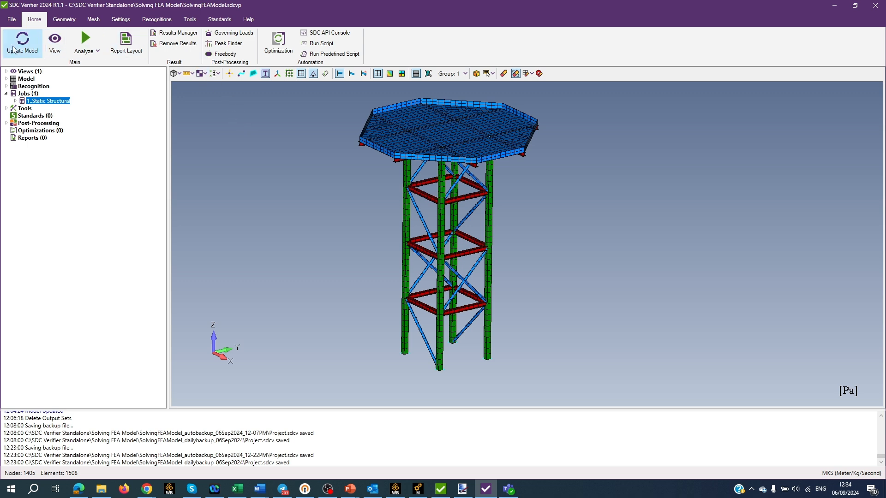
mouse_move(22, 40)
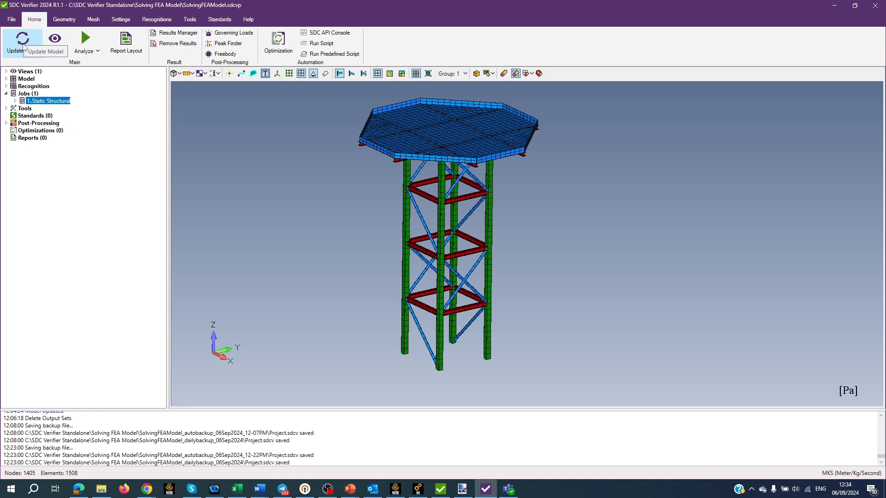
mouse_move(26, 48)
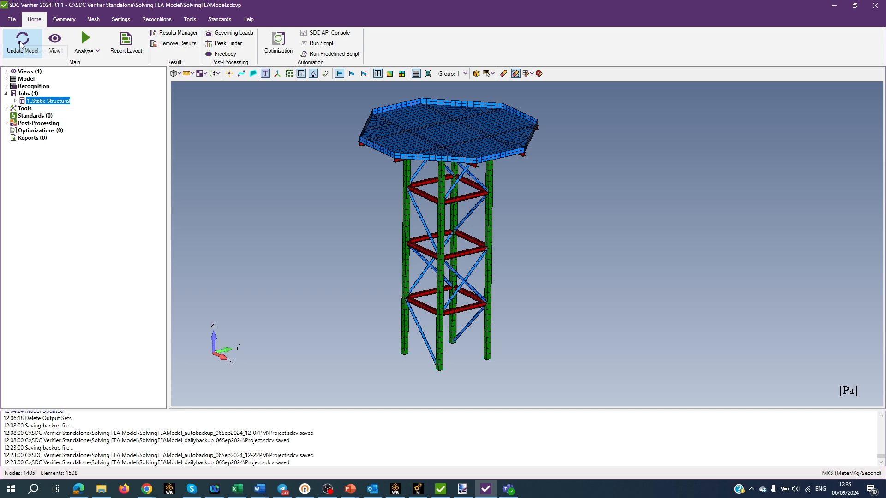
Run Update Model with 'Continue with existing results' selected.
click(23, 42)
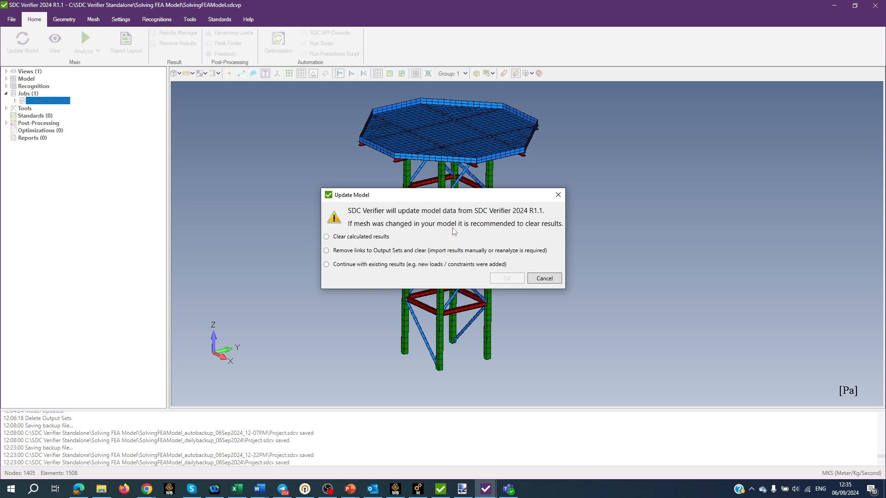
mouse_move(559, 233)
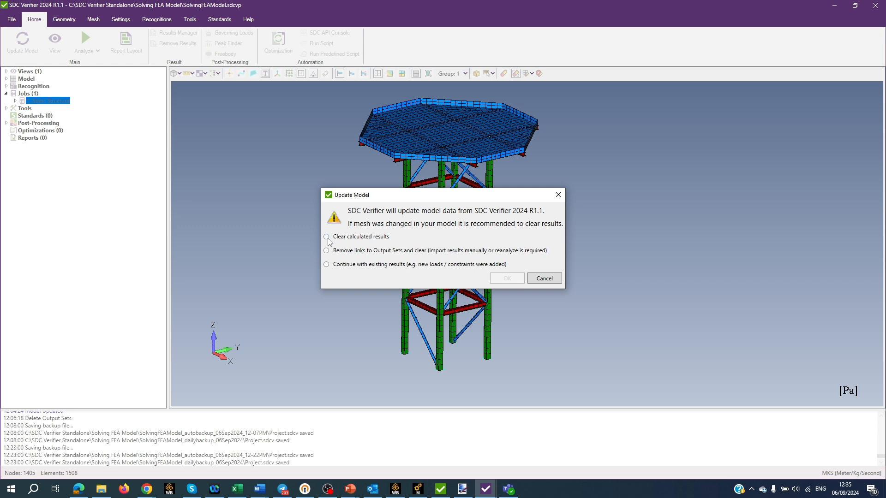
click(326, 237)
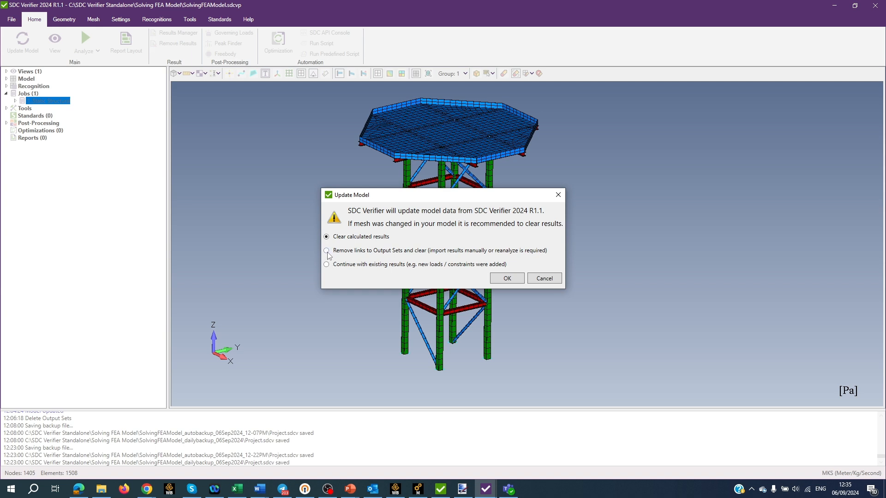
click(326, 263)
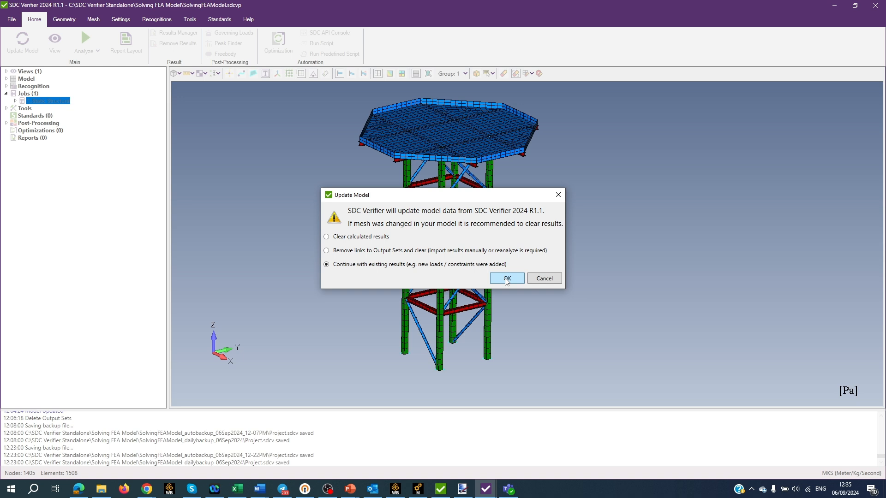
click(504, 278)
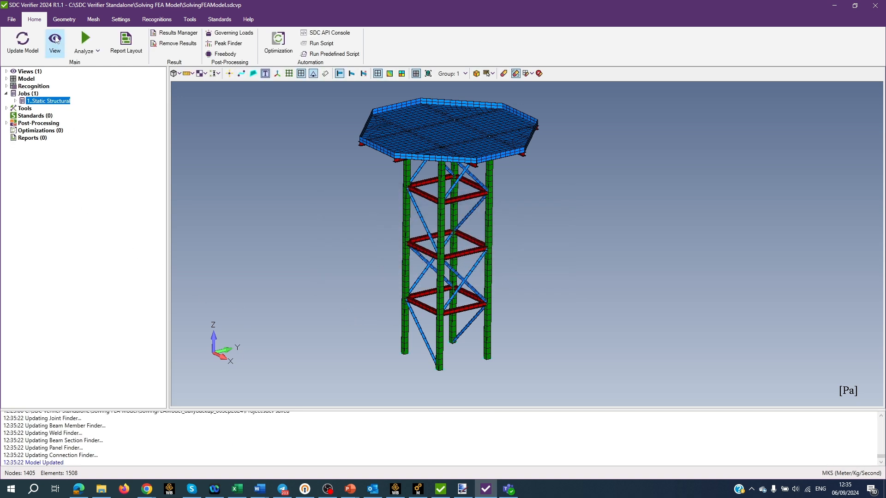
click(55, 42)
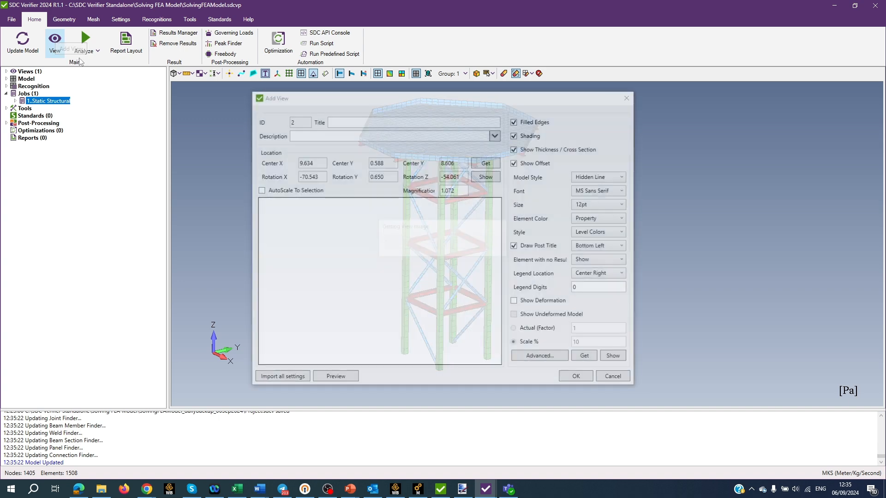
click(335, 377)
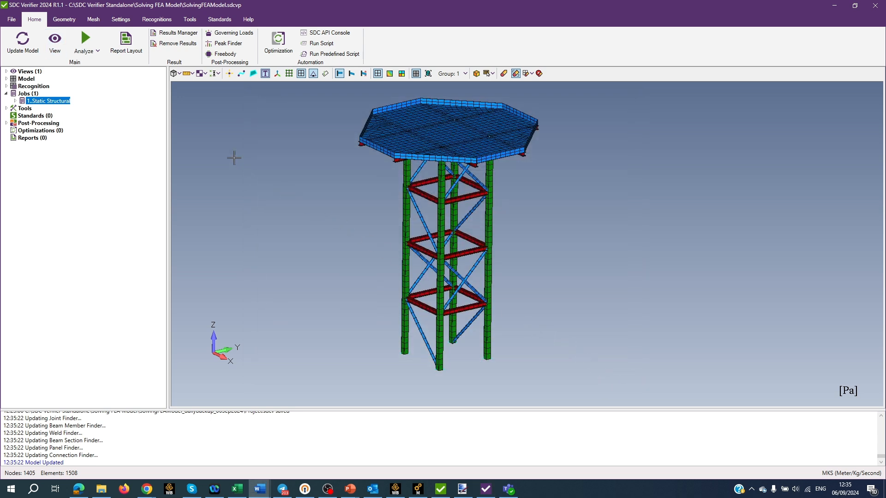
mouse_move(83, 37)
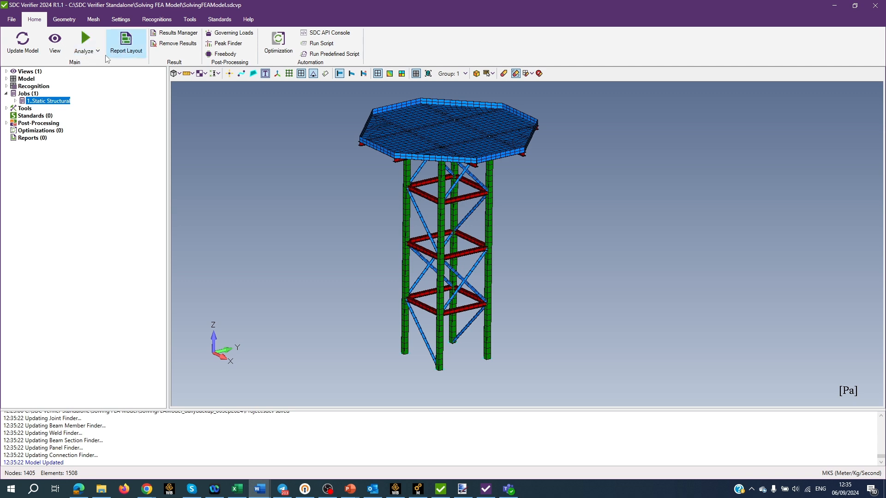
click(85, 42)
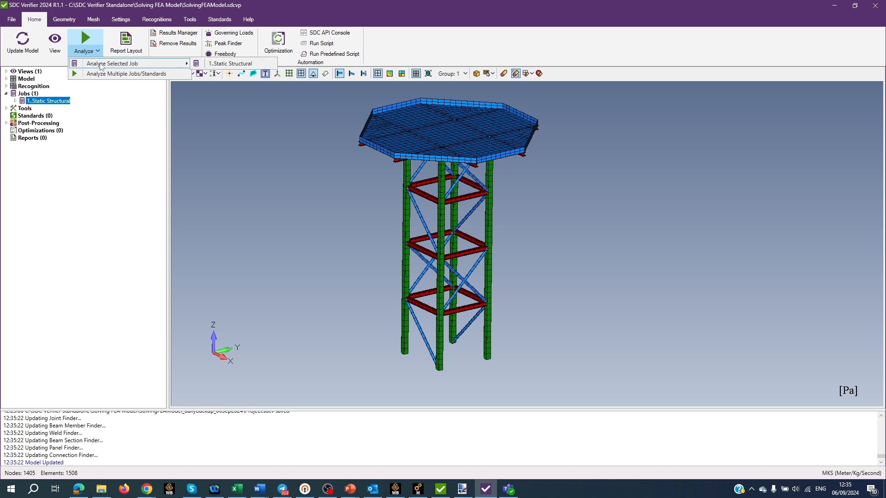
mouse_move(237, 63)
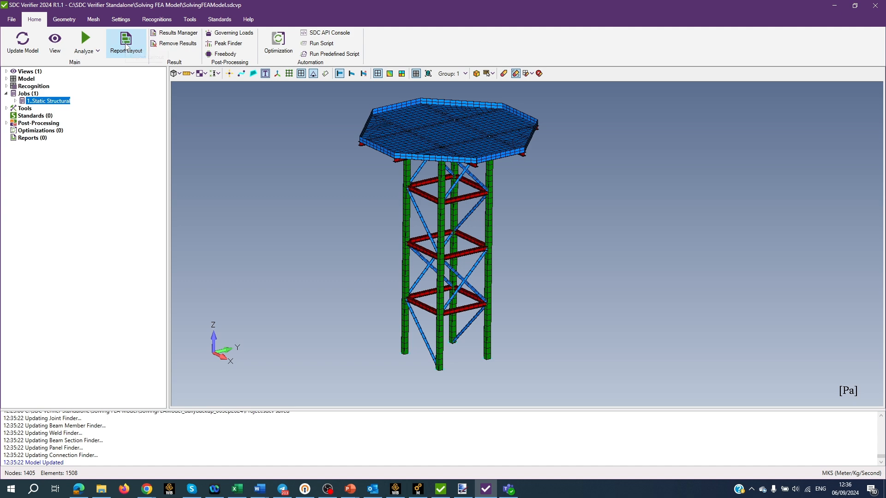
click(126, 43)
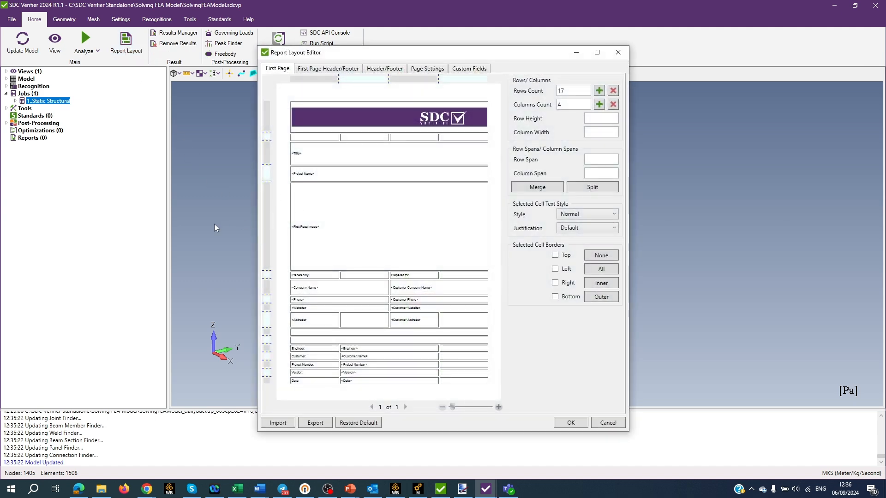
mouse_move(585, 335)
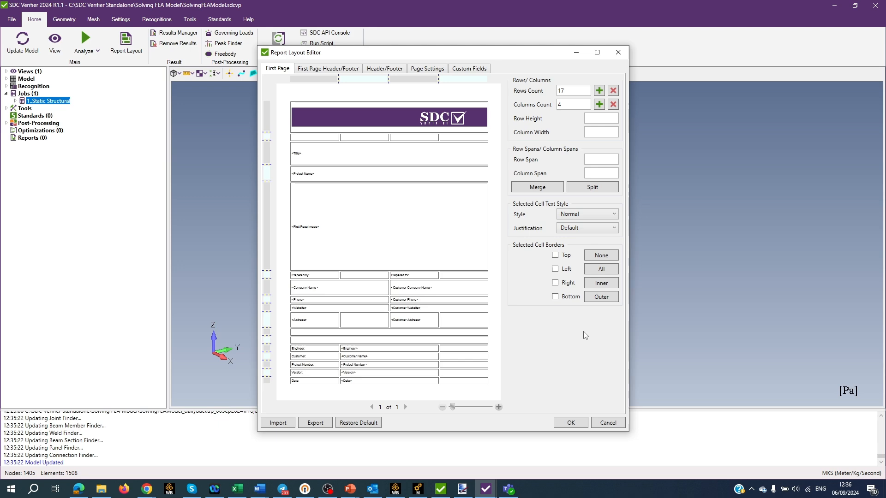
mouse_move(608, 422)
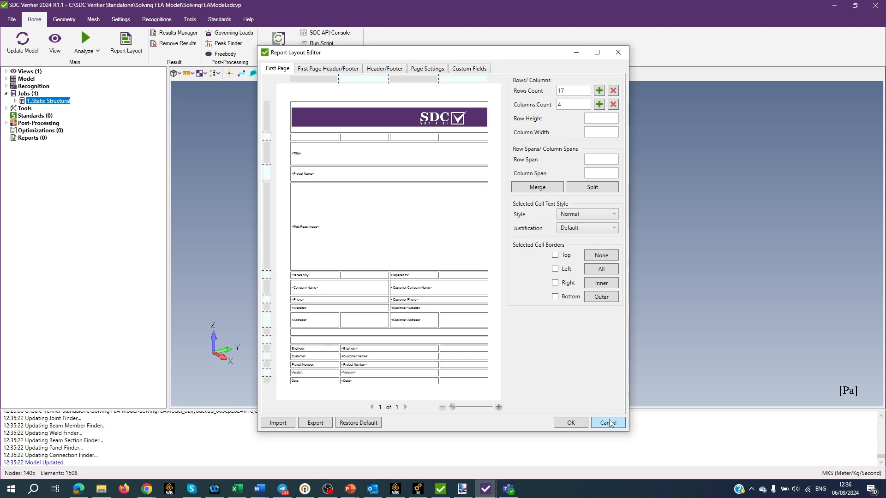
click(606, 422)
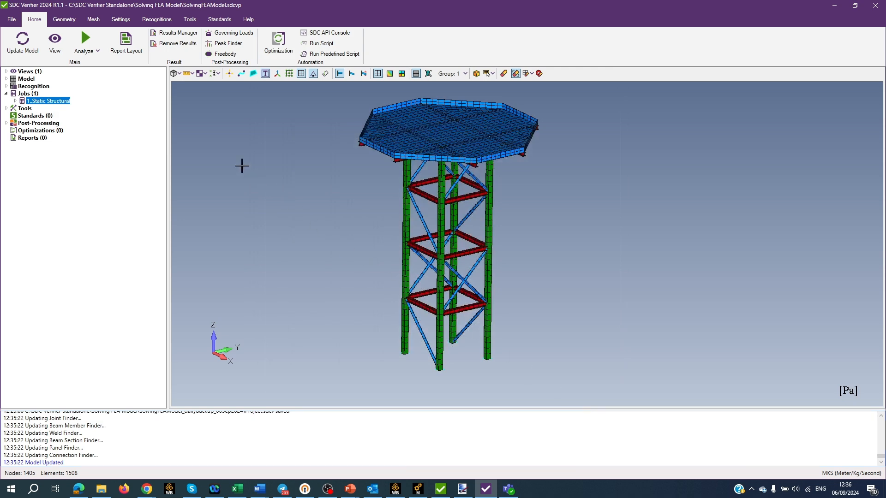
mouse_move(174, 33)
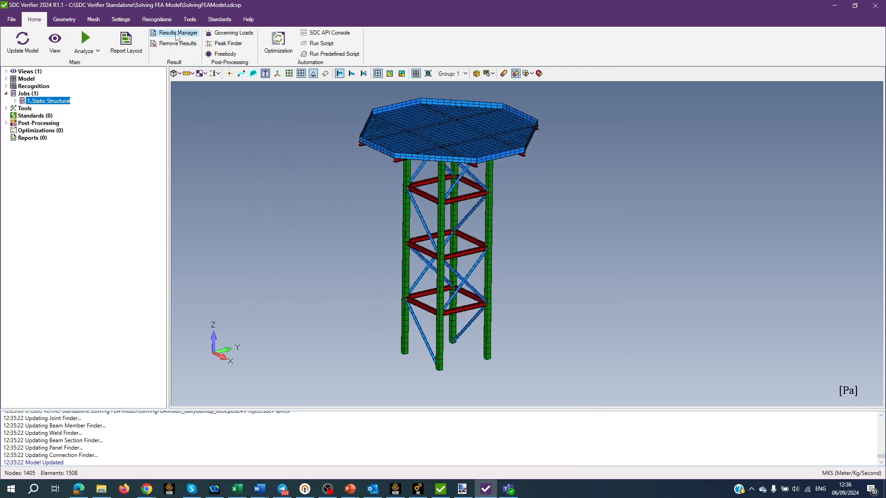
click(177, 32)
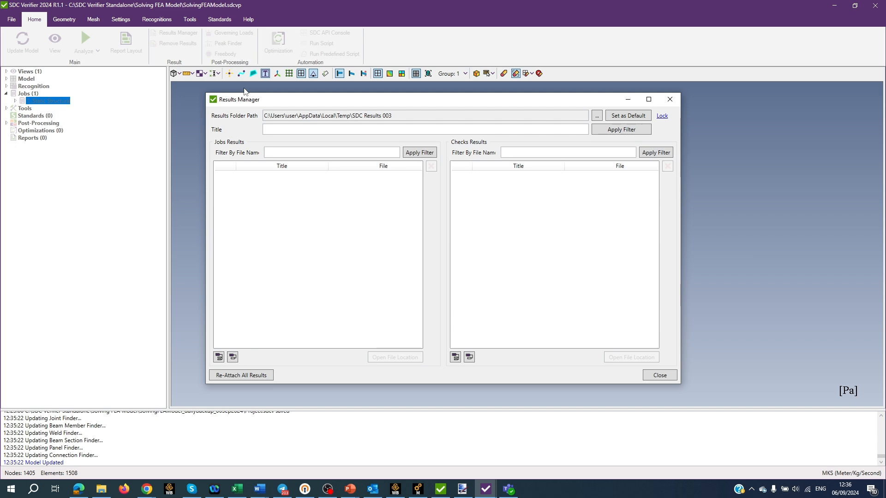
mouse_move(361, 220)
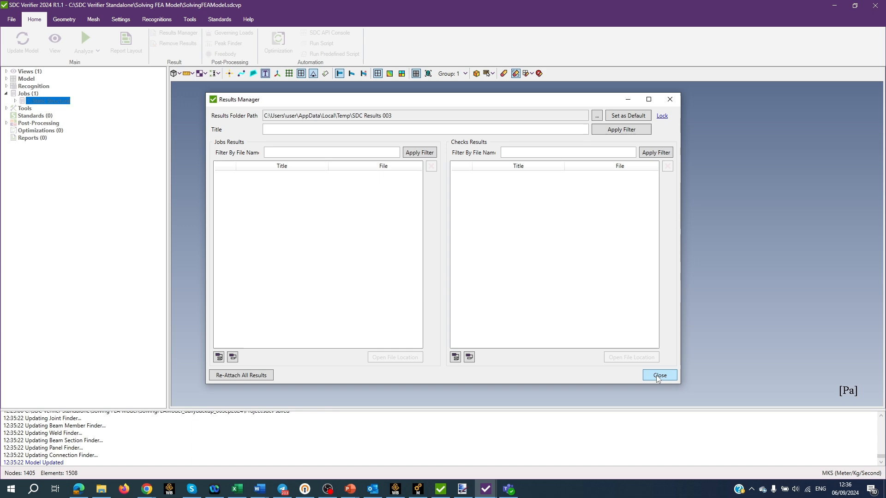
click(658, 375)
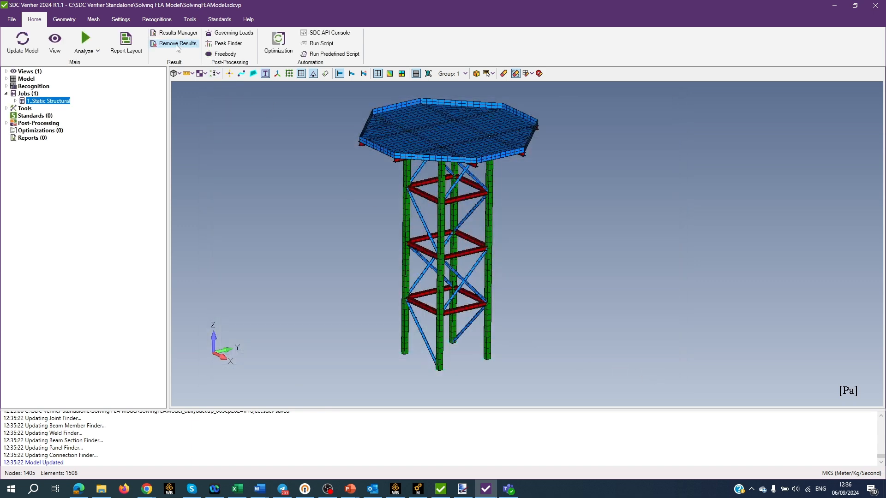
Remove the 5..SDC.WorkOutputSet result set, then open Governing Loads and cancel it.
click(178, 43)
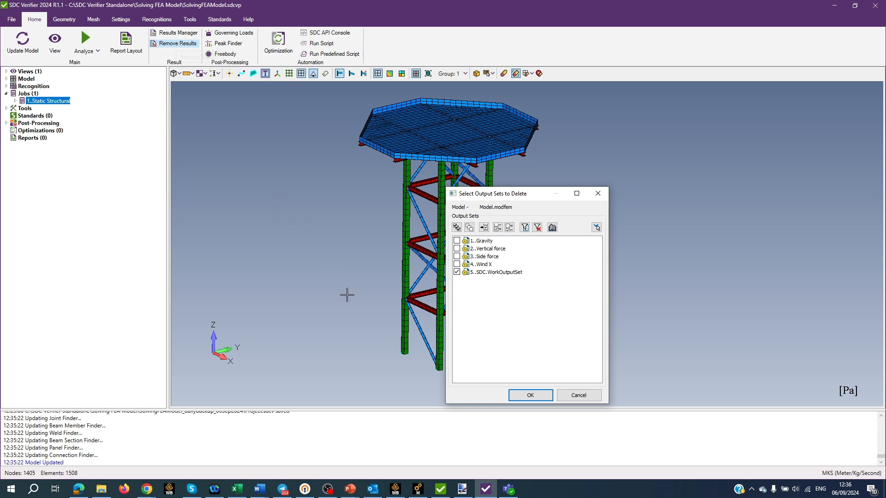
mouse_move(378, 298)
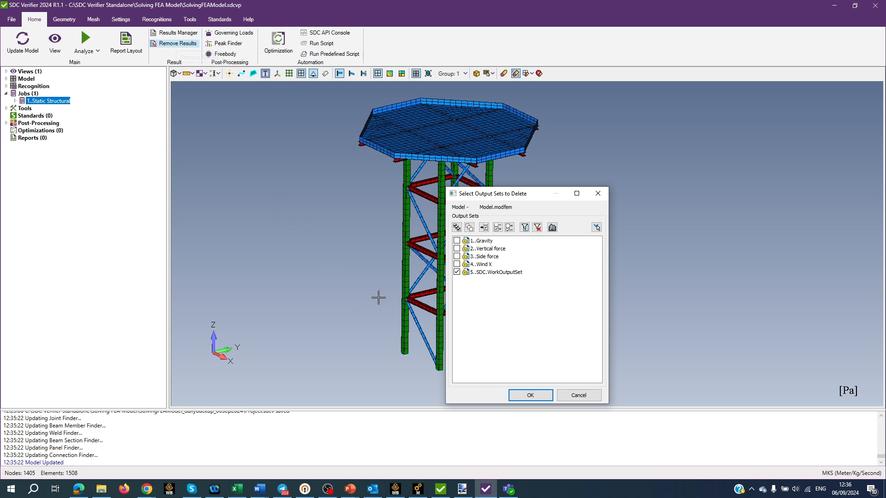
click(578, 395)
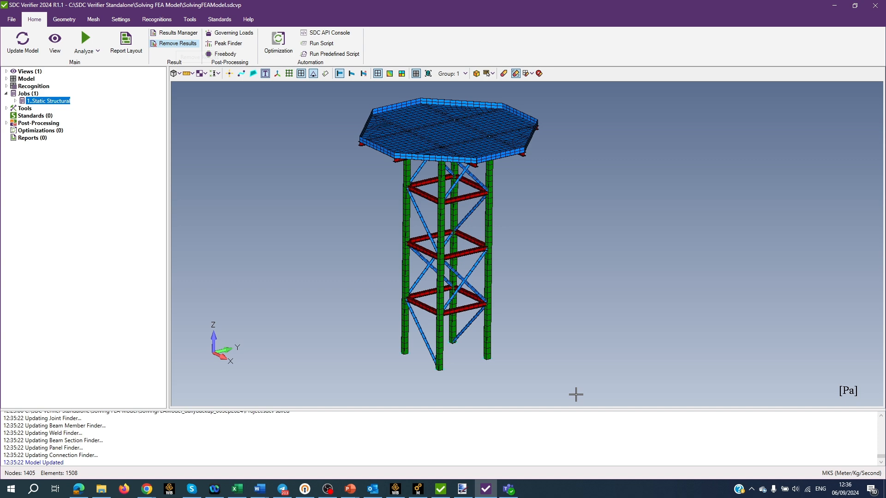
click(179, 43)
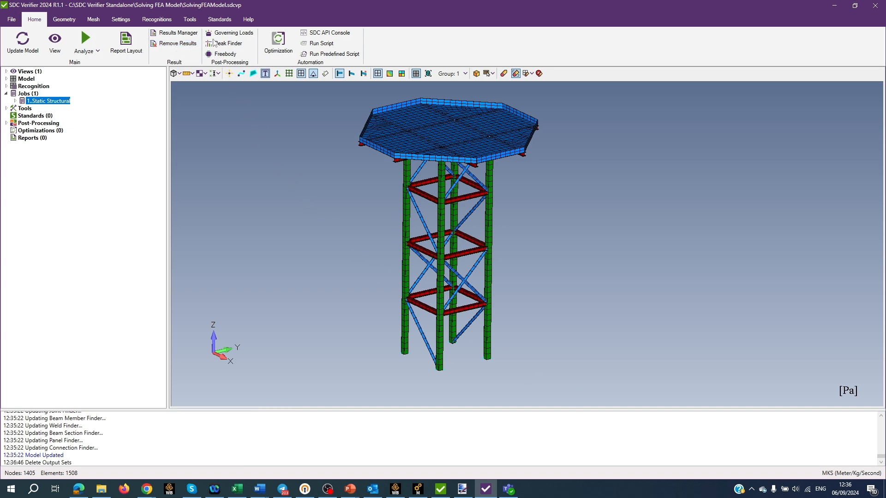
click(228, 33)
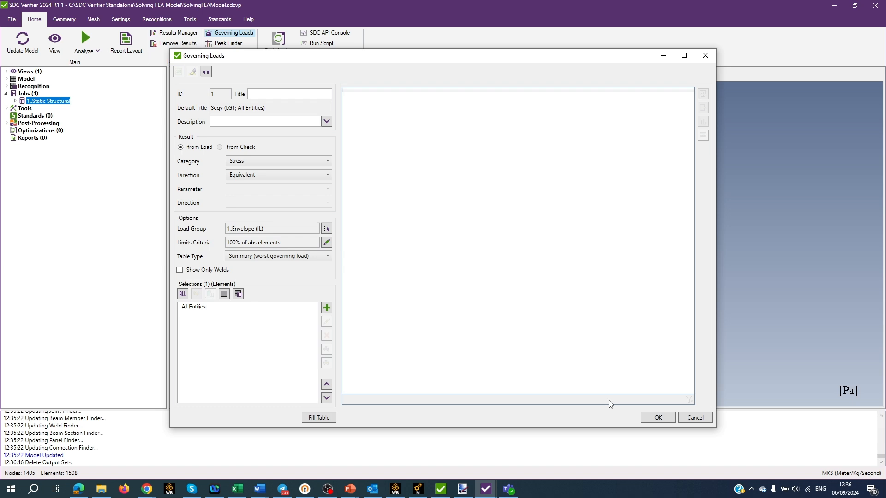
click(694, 418)
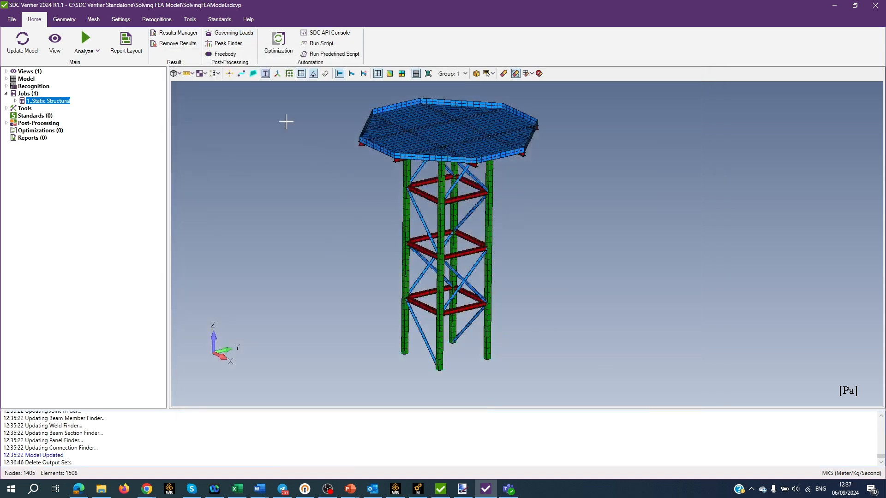
click(227, 43)
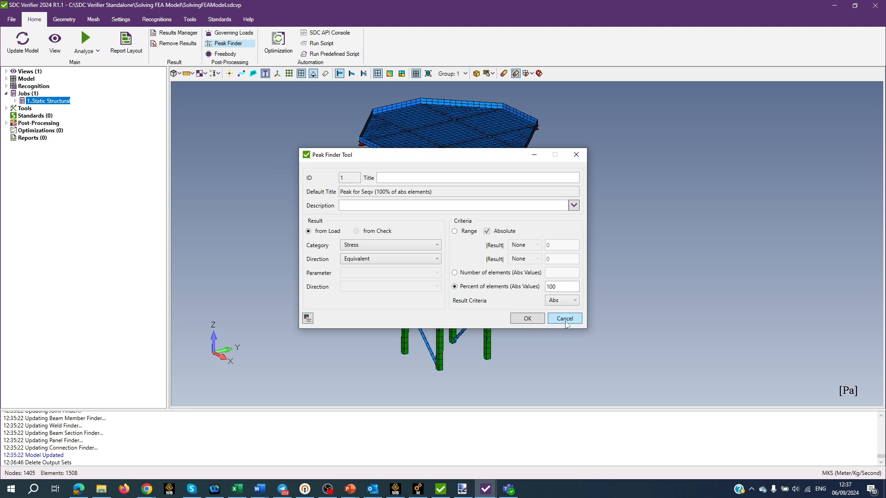
click(564, 318)
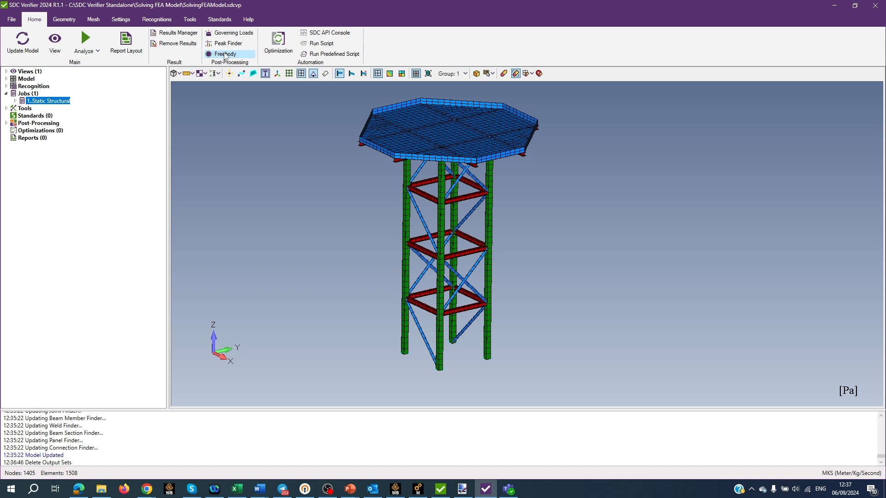
click(224, 54)
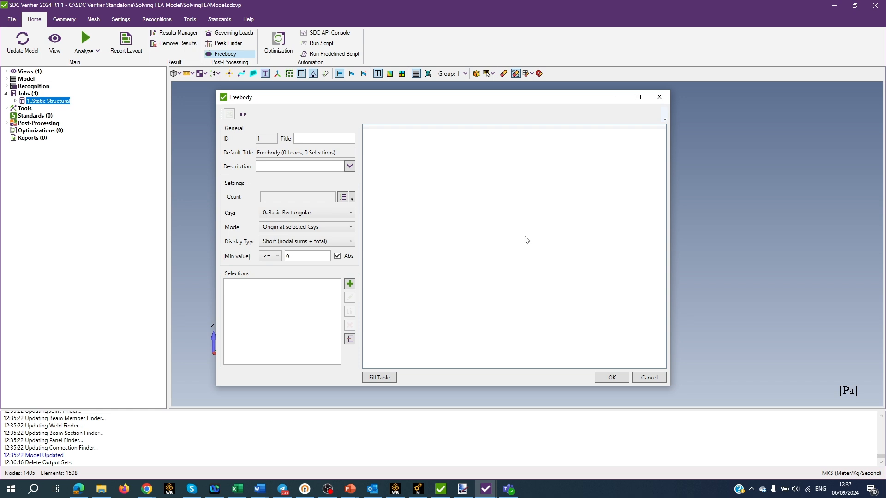
mouse_move(555, 259)
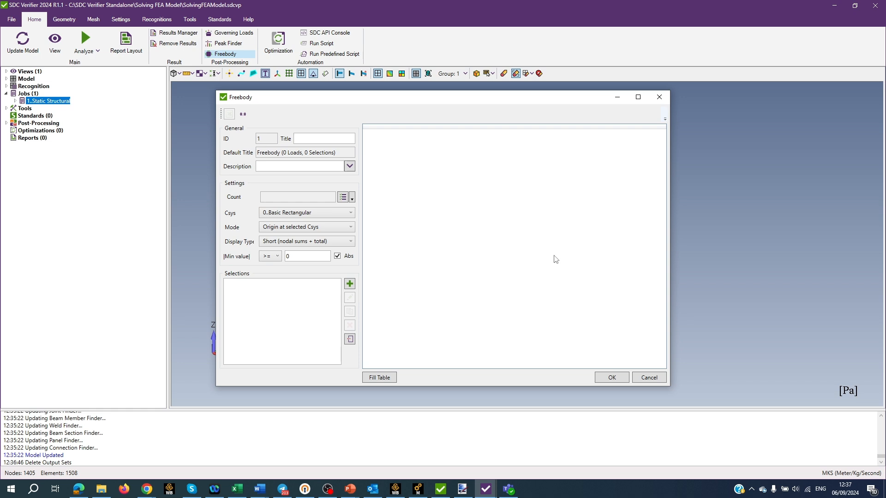
click(648, 377)
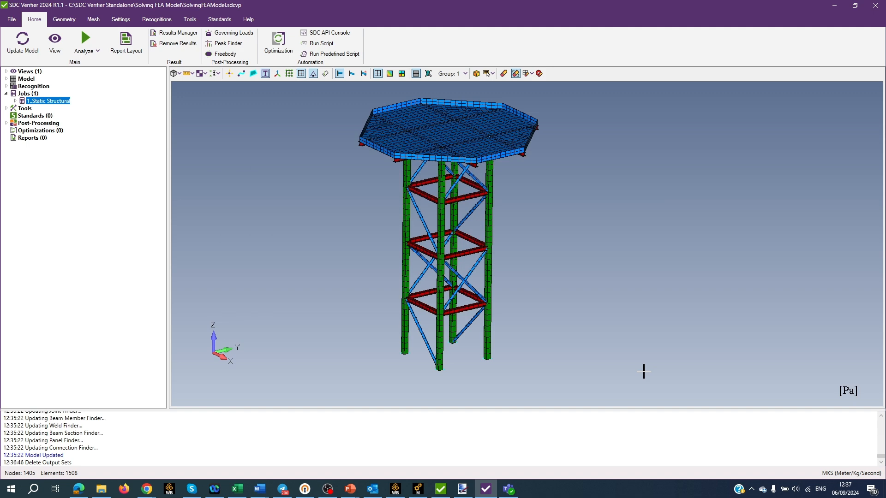
click(277, 39)
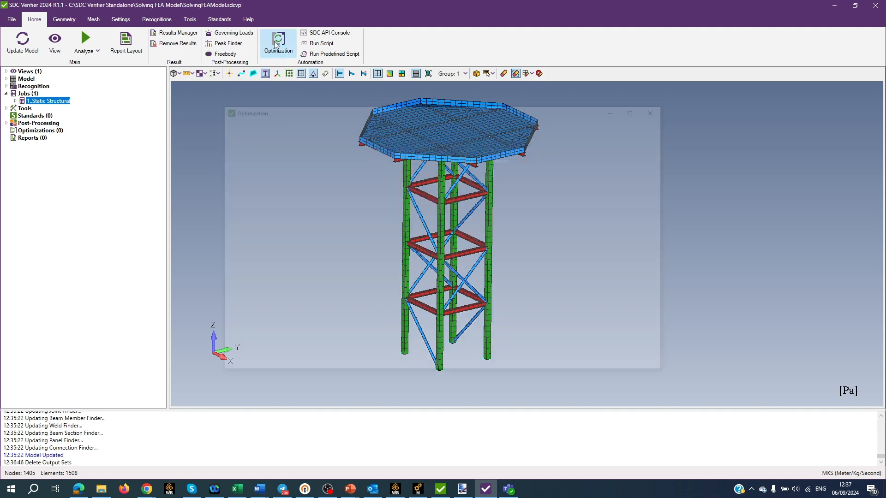
click(277, 40)
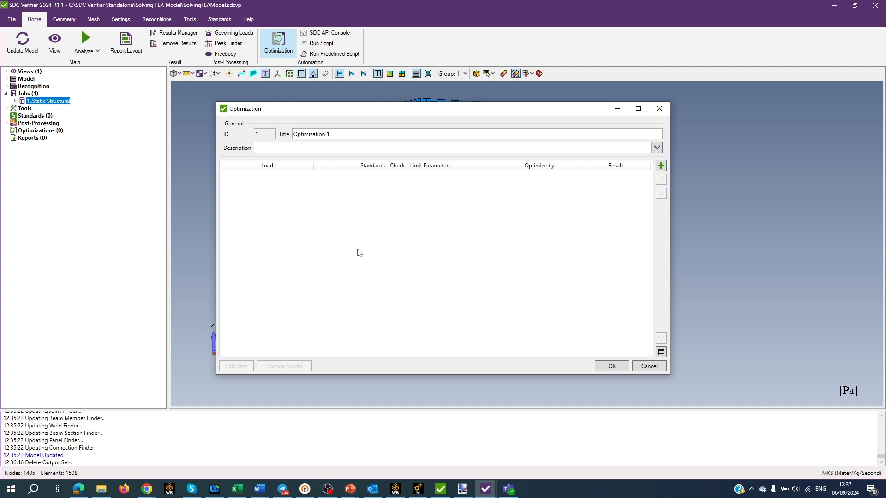
mouse_move(491, 314)
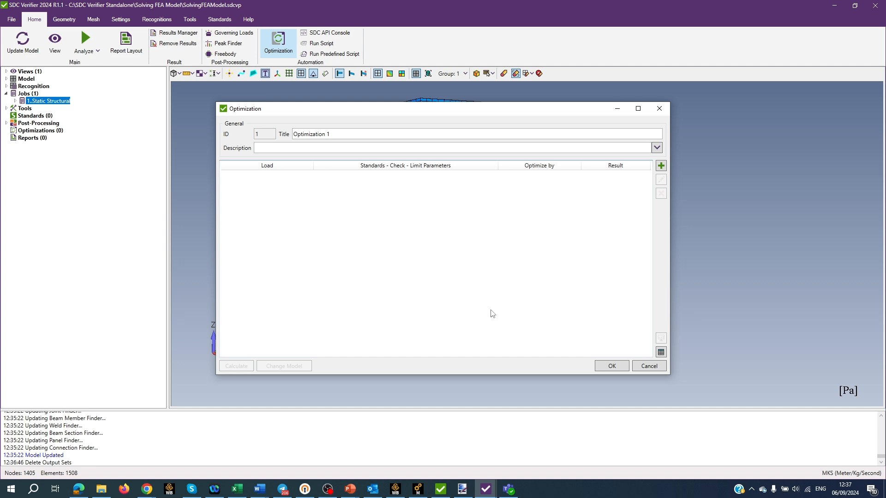
mouse_move(649, 366)
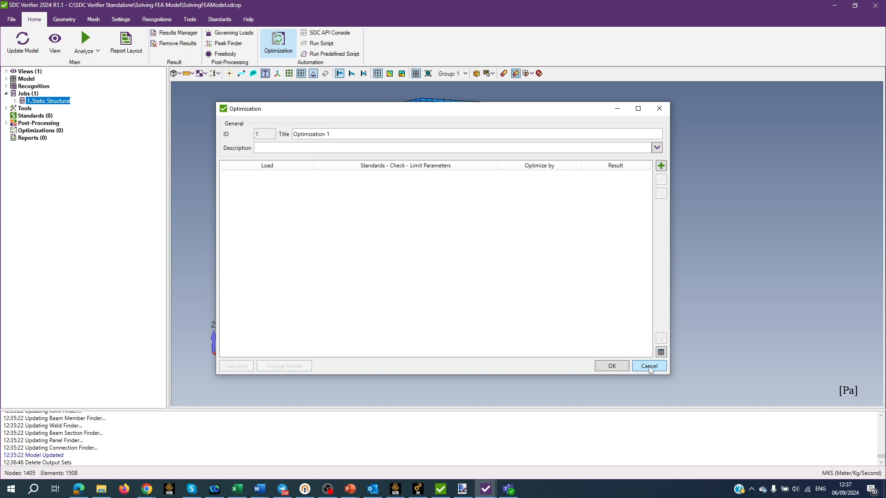
click(648, 366)
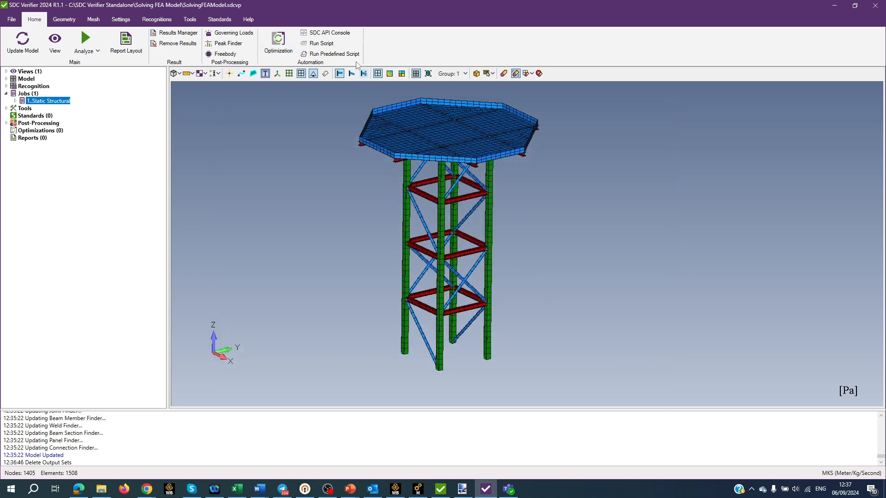
click(328, 32)
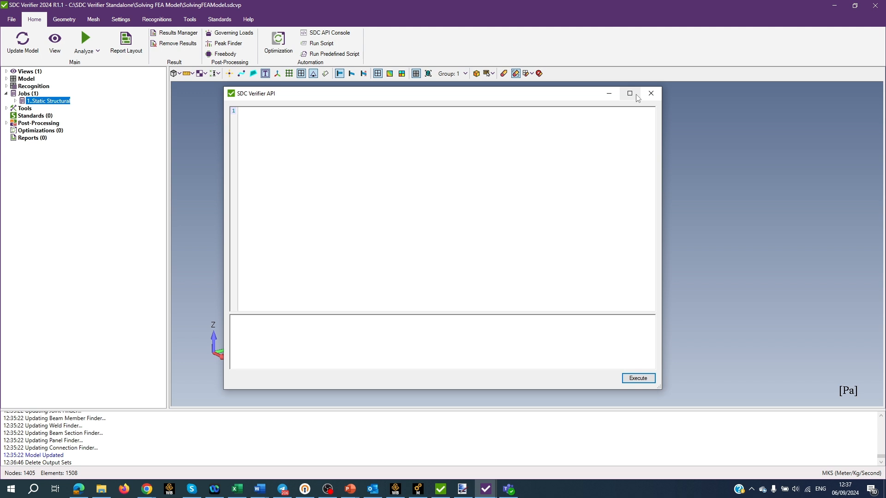
click(650, 93)
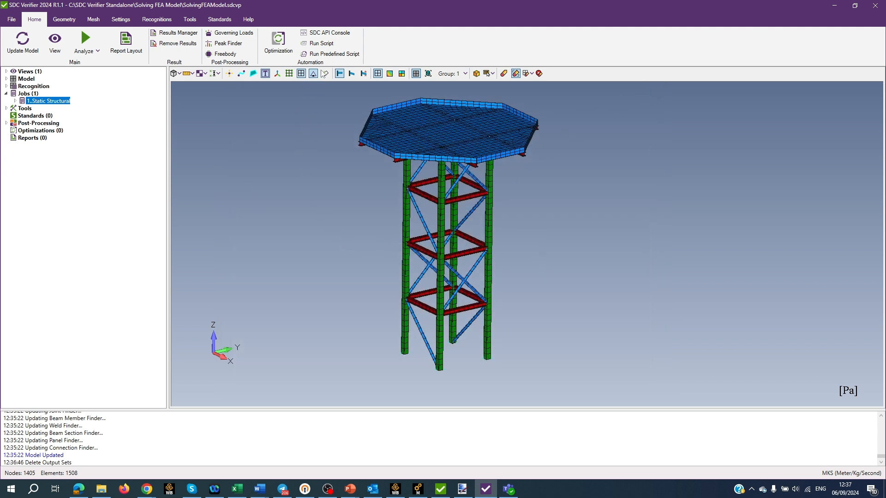
mouse_move(321, 43)
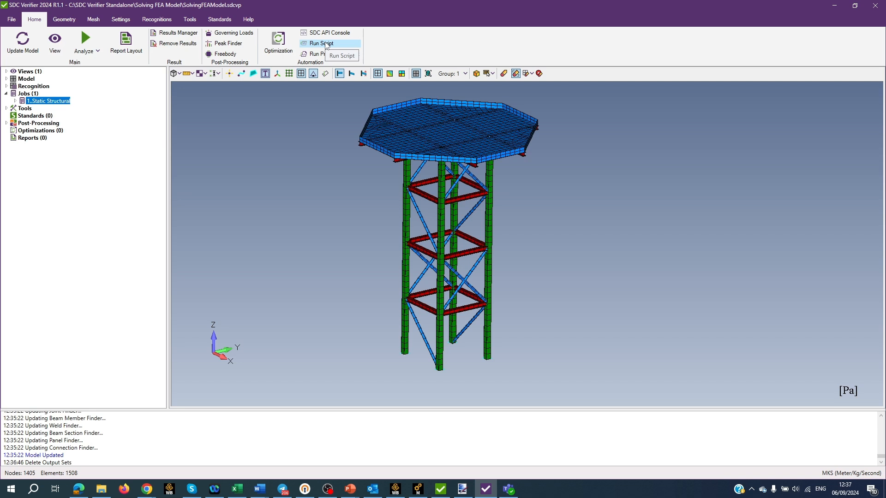
mouse_move(335, 50)
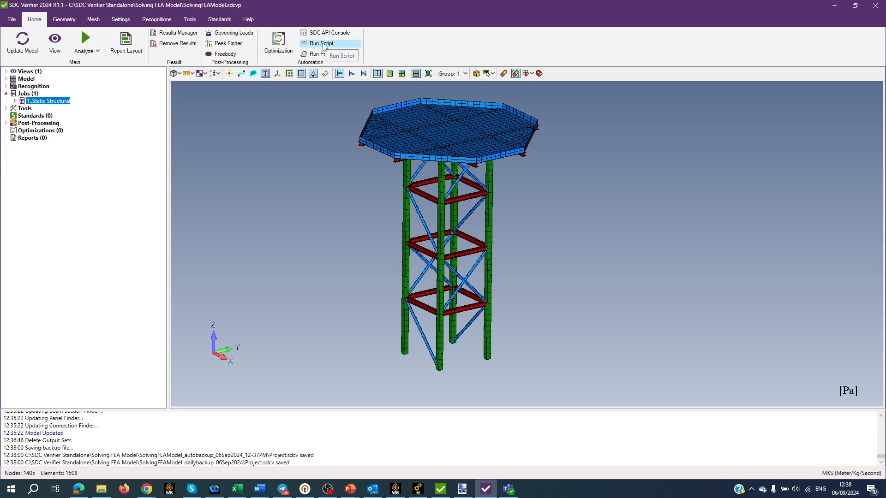
Load Show Stress Elements Csys.sdcsp from the Desktop via Run Script, accepting the version warning.
click(322, 43)
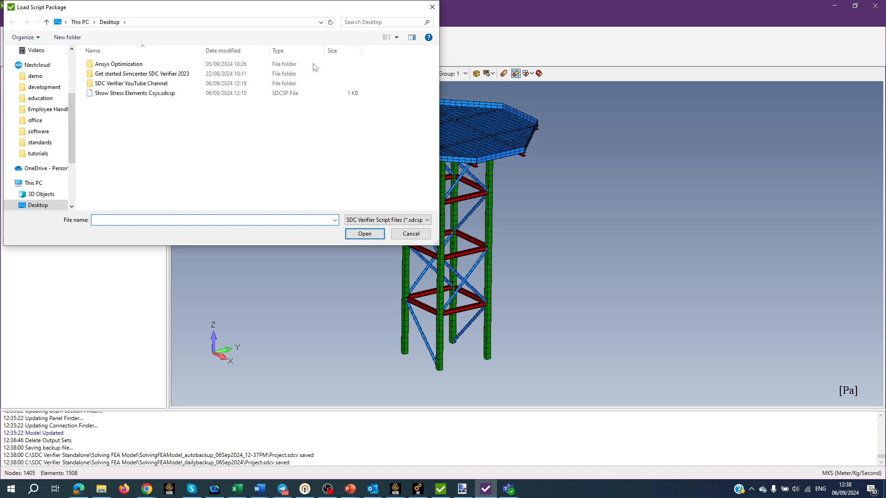
click(136, 93)
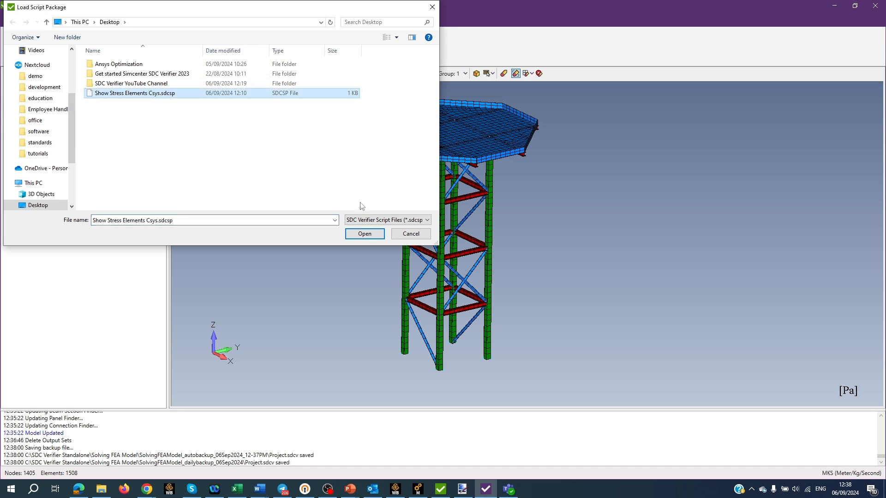
click(365, 234)
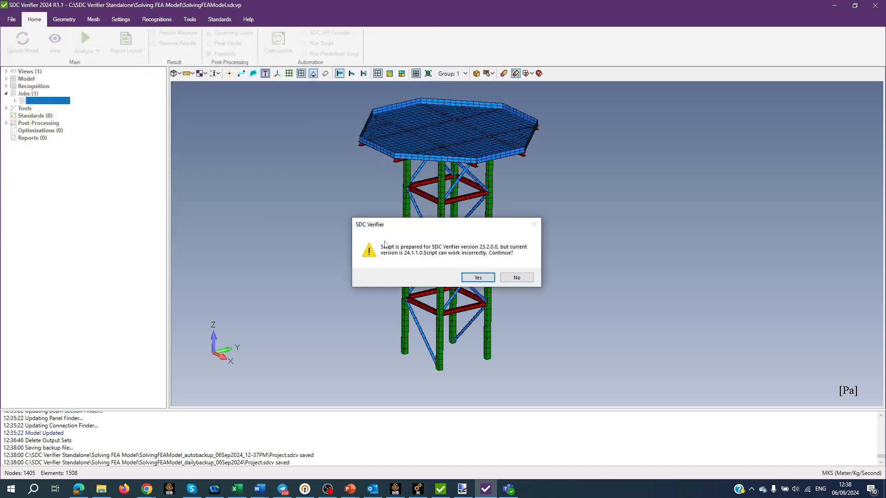
click(478, 277)
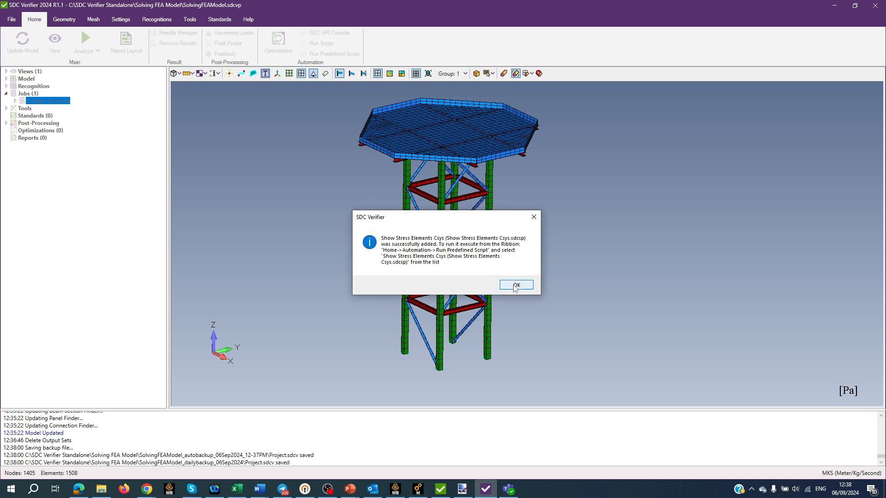
click(515, 284)
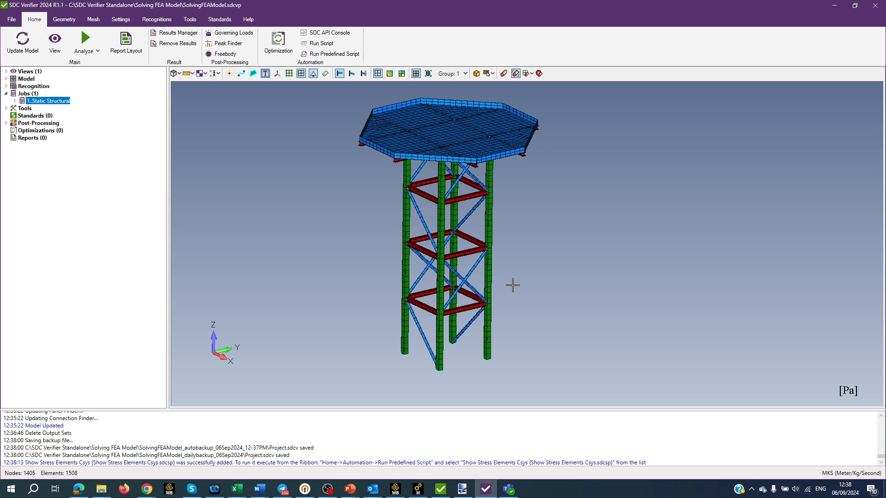
mouse_move(334, 53)
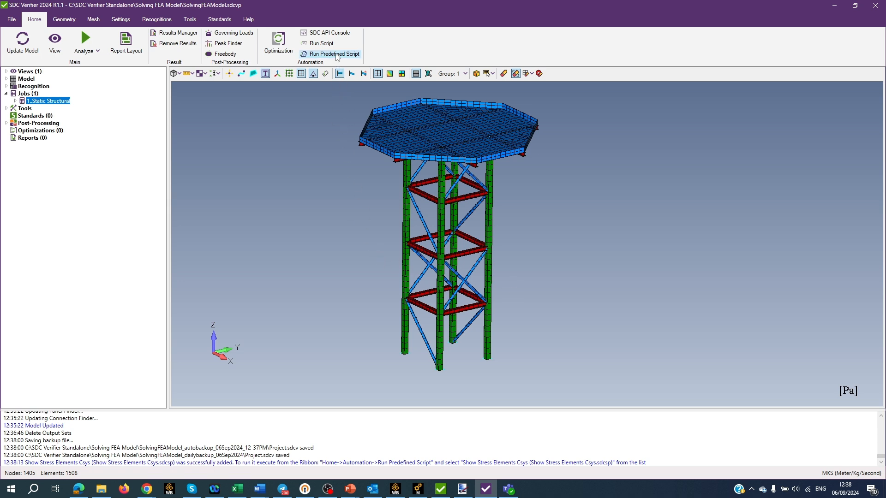
mouse_move(333, 54)
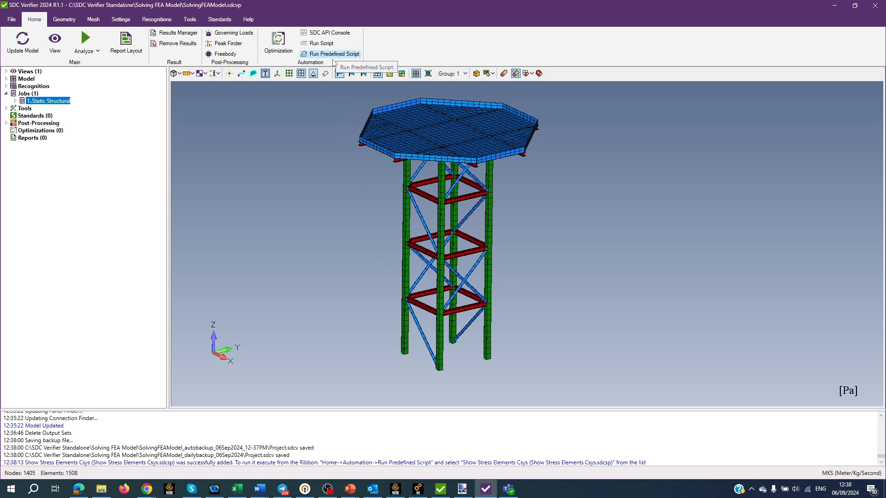
mouse_move(318, 193)
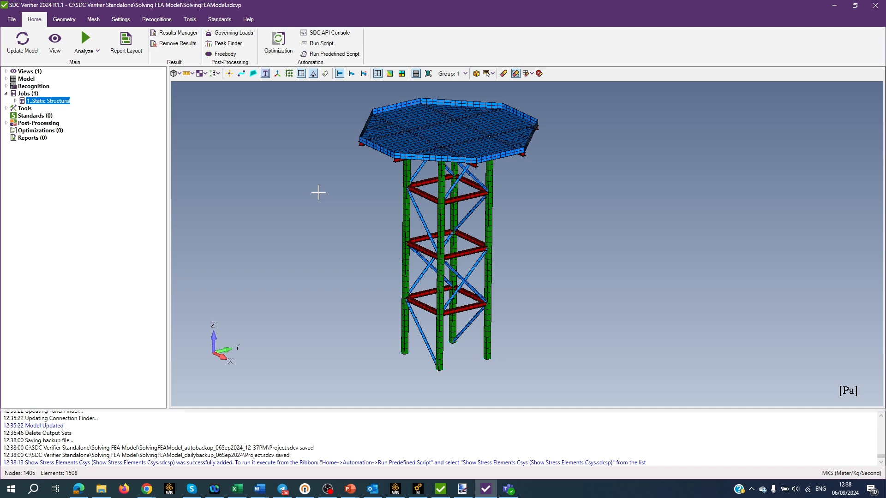
mouse_move(146, 489)
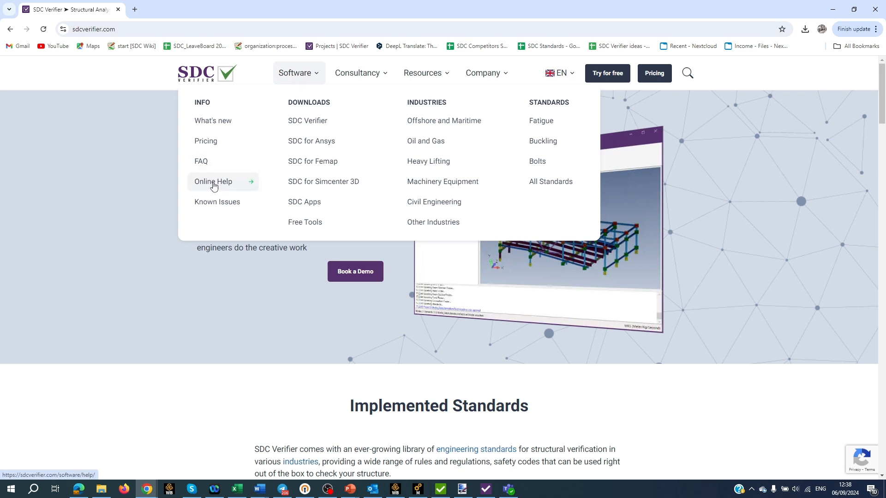
View the Online Help page for SDC Verifier, then return via the site logo.
click(213, 182)
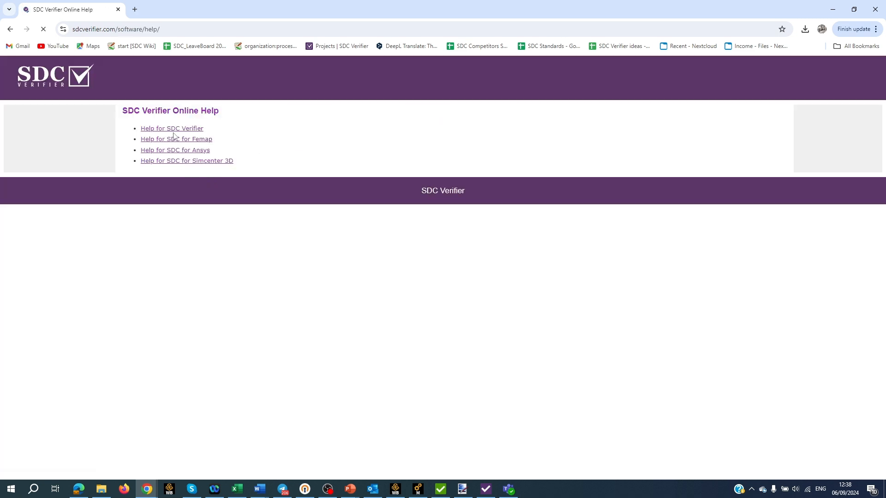
click(172, 128)
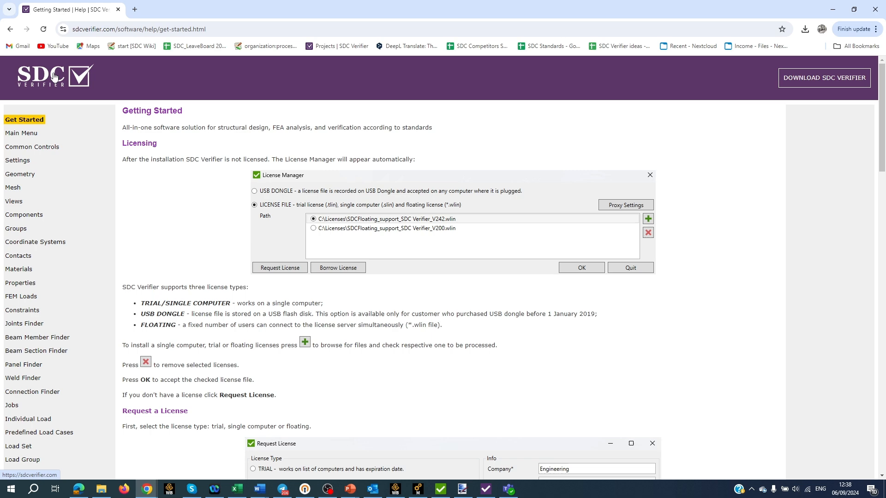
click(422, 73)
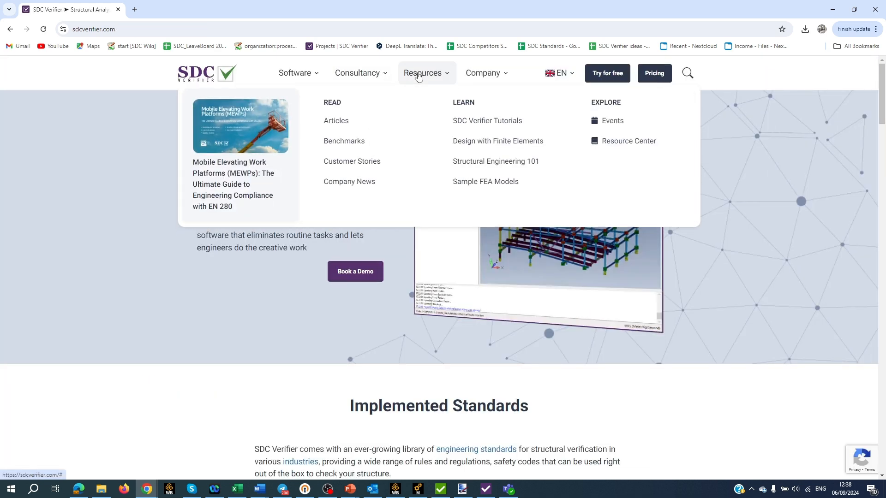
mouse_move(486, 120)
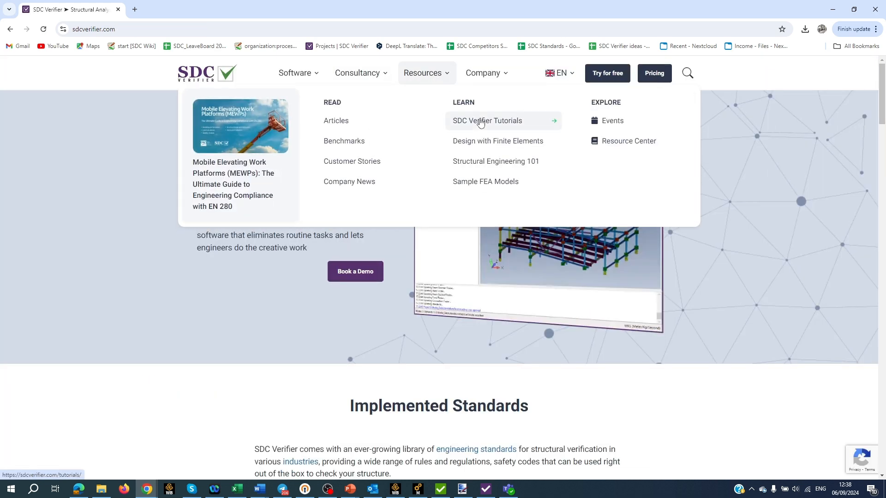
Open Resources > SDC Verifier Tutorials and scroll through the tutorial cards.
click(487, 121)
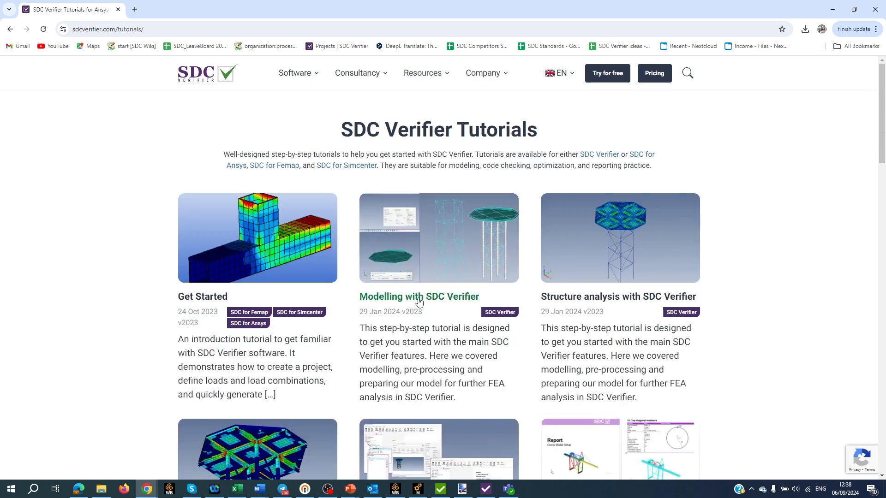
scroll(down, 3)
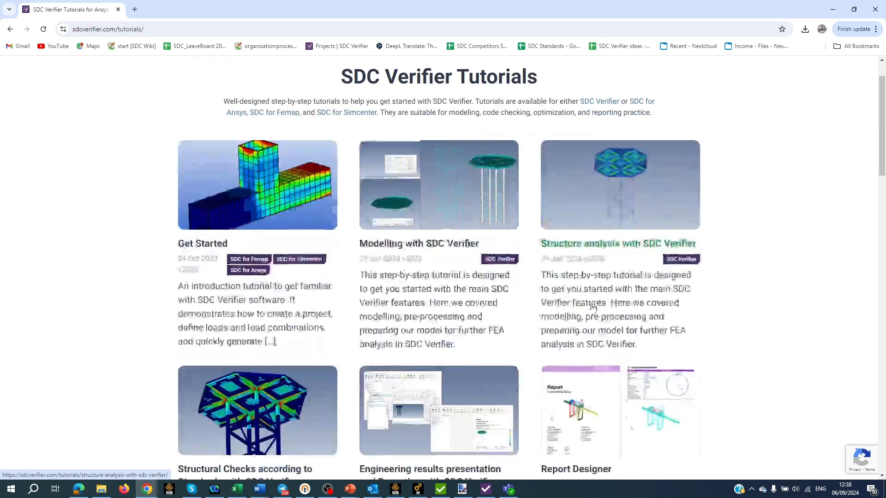
scroll(down, 3)
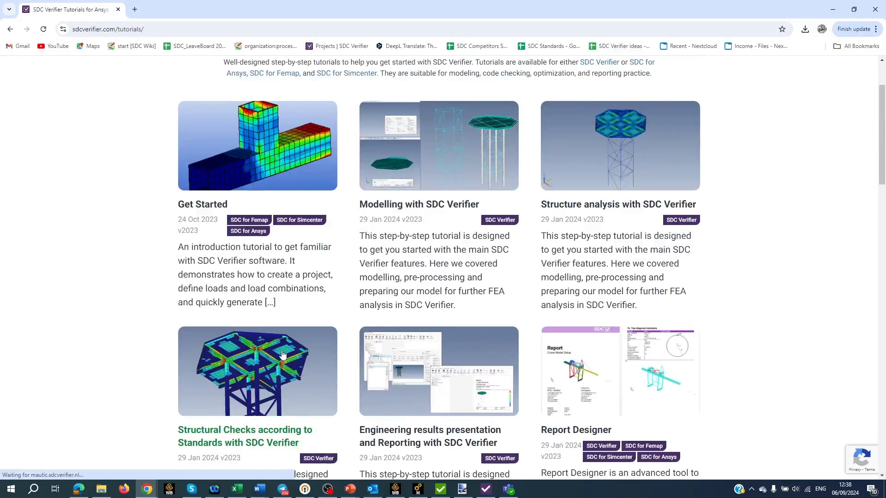